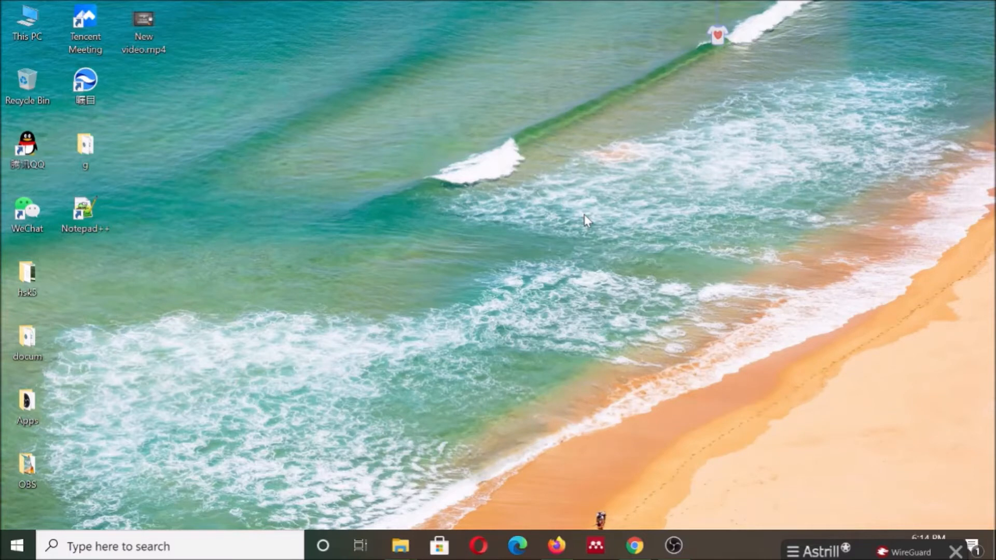
{"action": "mouse_move", "coordinate": [638, 378]}
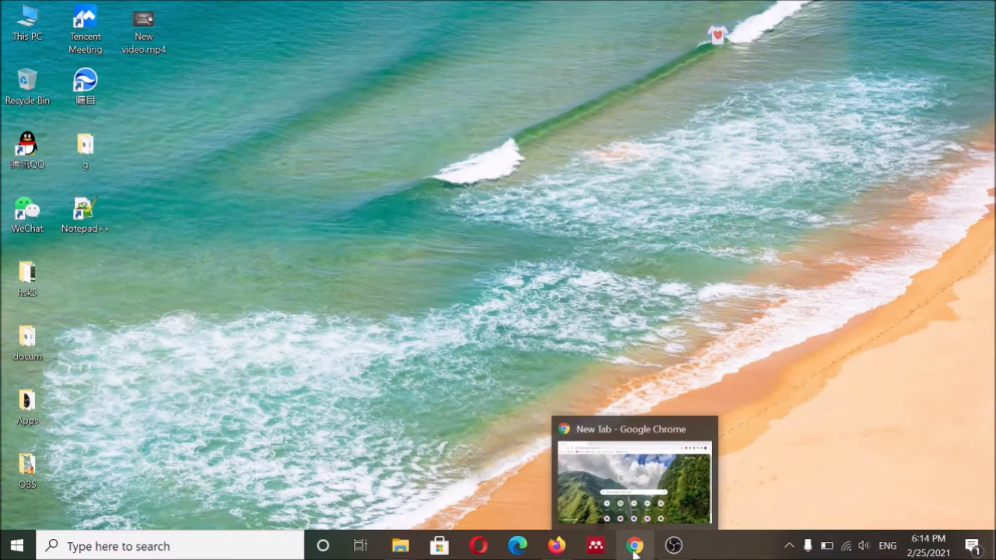
Step: Bring the open Chrome New Tab window forward from the taskbar preview
{"action": "left_click", "coordinate": [633, 544]}
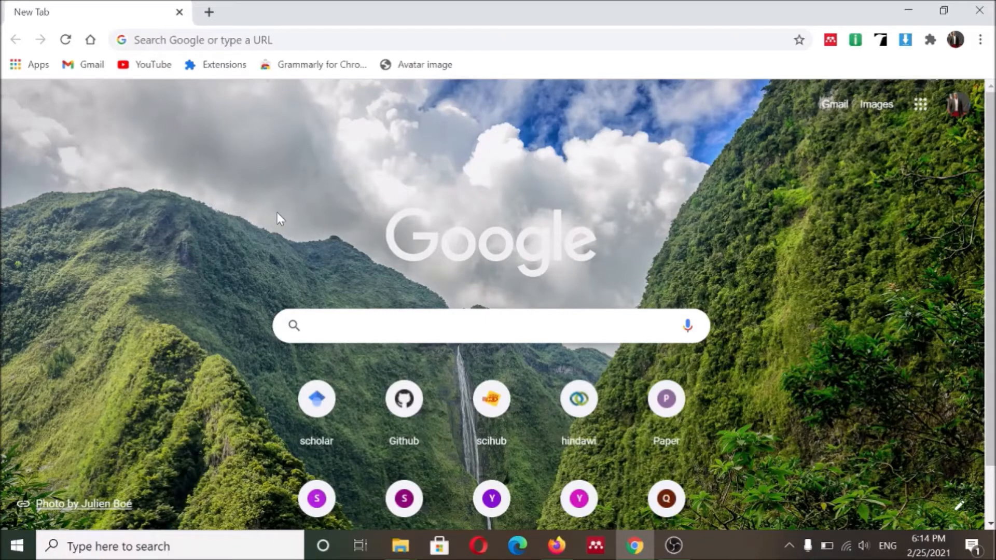
Step: Search Google for 'vlc media player' from the suggestion for the typed 'vl'
{"action": "left_click", "coordinate": [488, 326]}
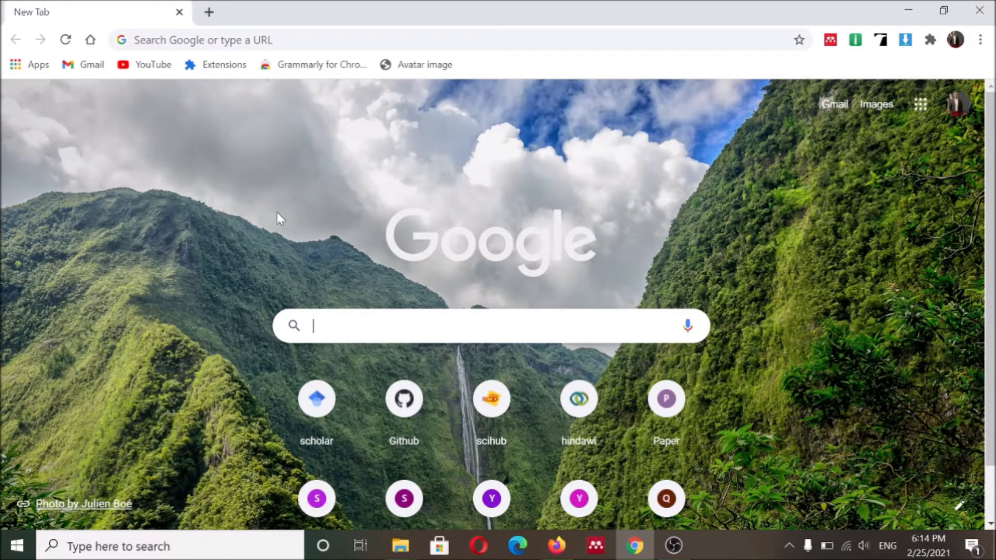
{"action": "type", "text": "vlc media player"}
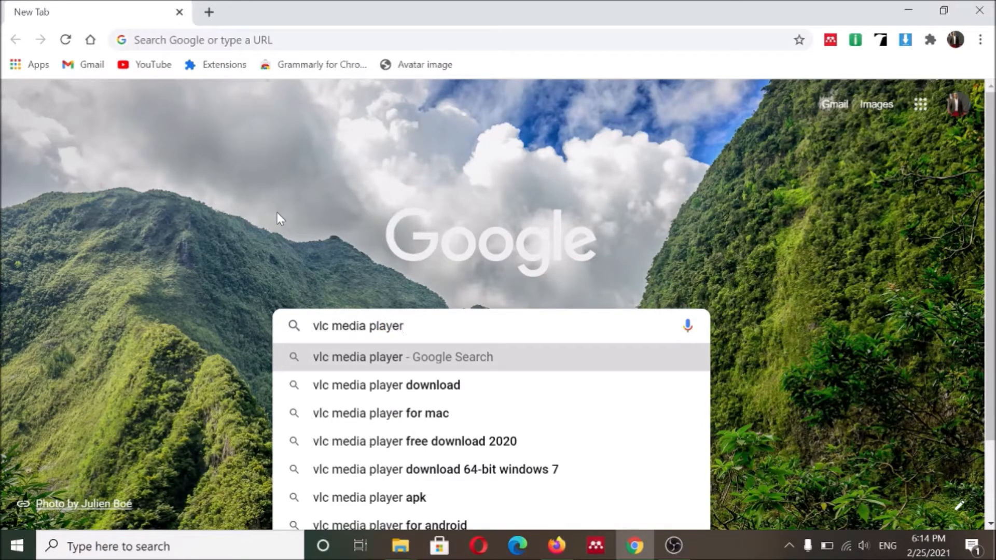
{"action": "left_click", "coordinate": [402, 356]}
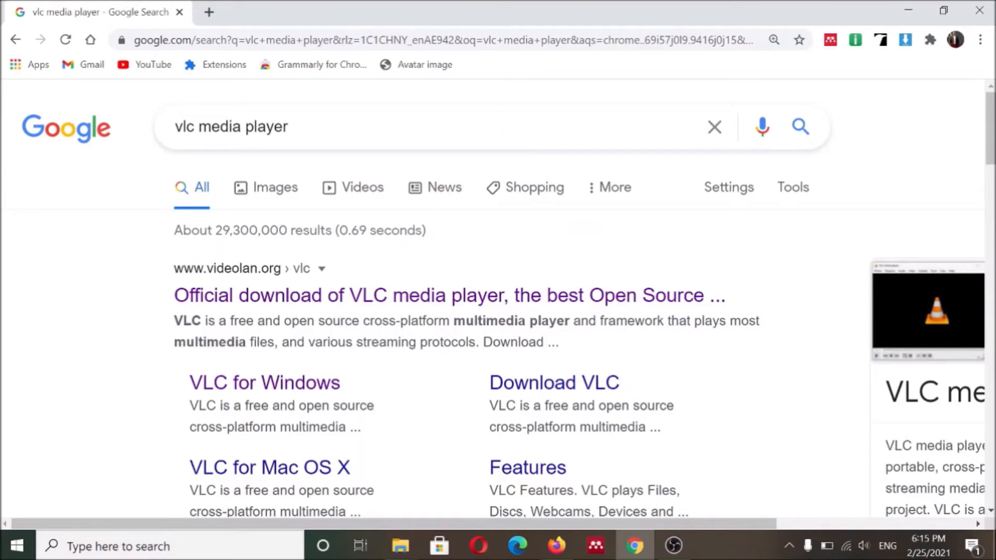
{"action": "mouse_move", "coordinate": [312, 307]}
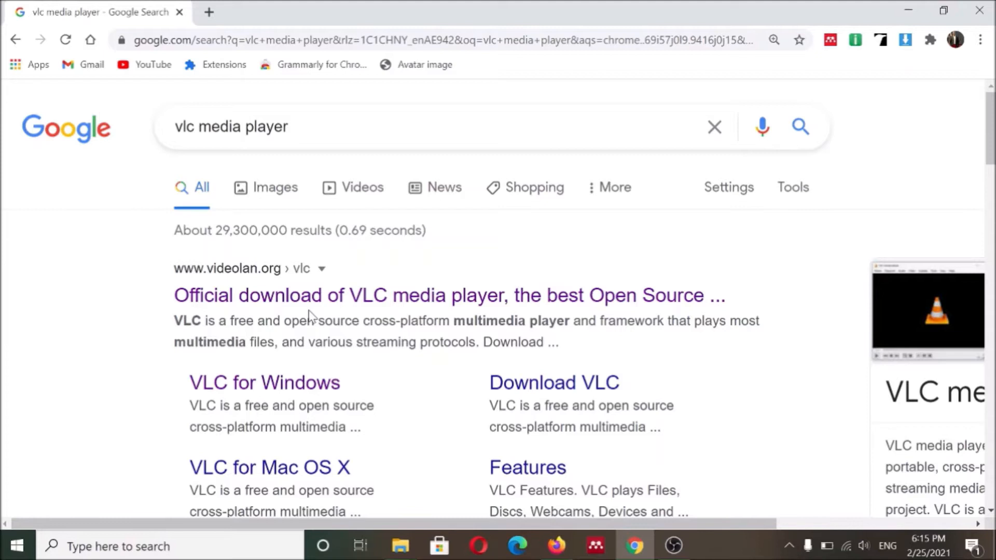
{"action": "mouse_move", "coordinate": [317, 295]}
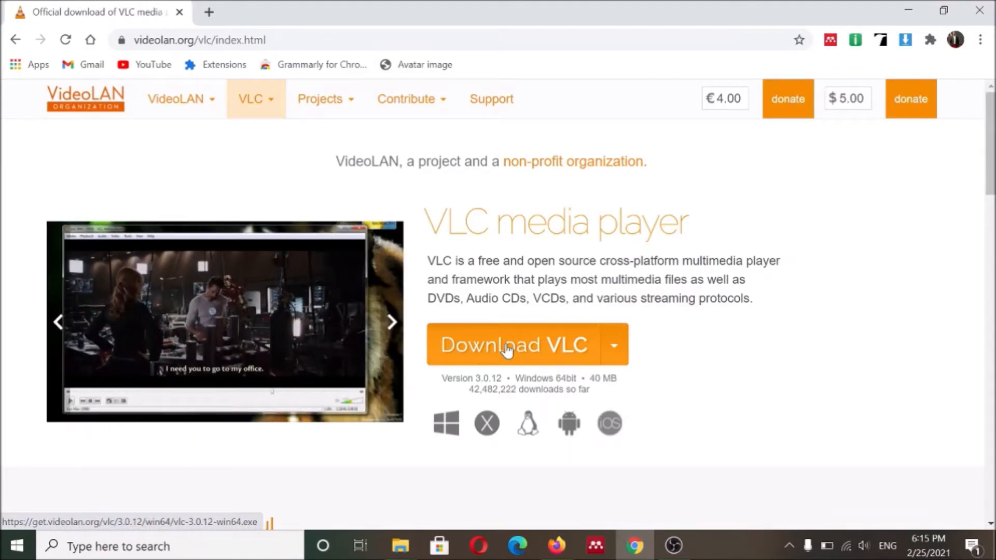
Step: Download the VLC 3.0.12 64-bit Windows installer and launch vlc-3.0.12-win64 from the download bar
{"action": "left_click", "coordinate": [511, 344]}
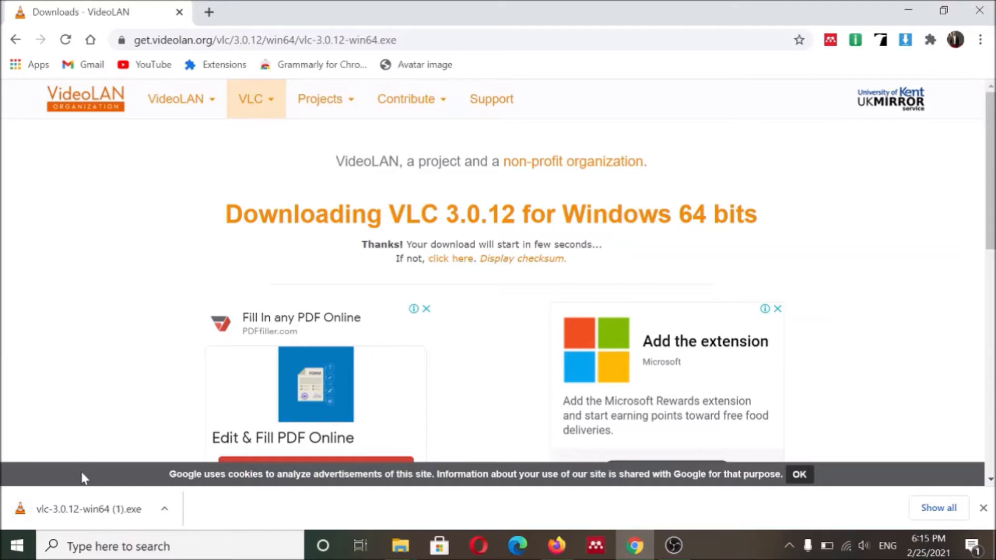
{"action": "mouse_move", "coordinate": [120, 298]}
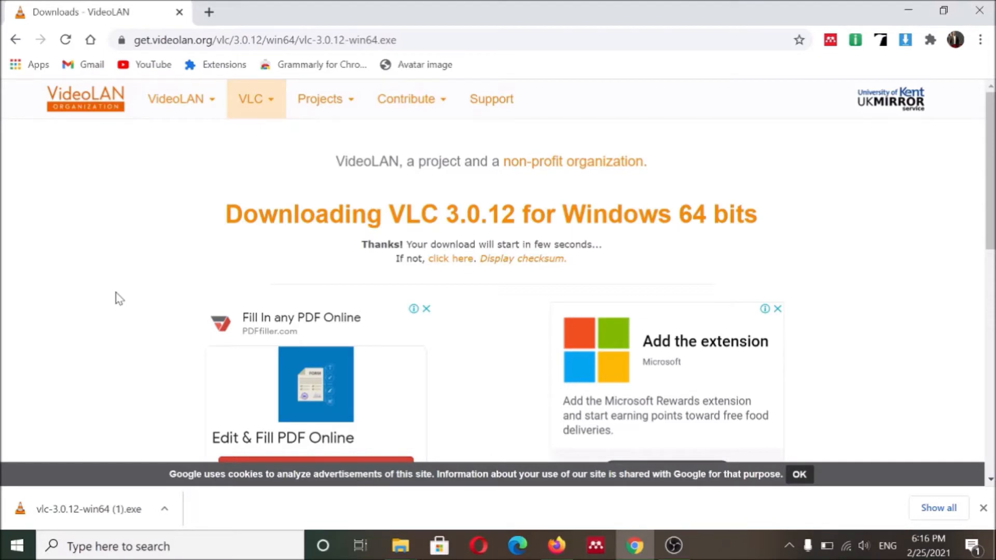
{"action": "mouse_move", "coordinate": [88, 527]}
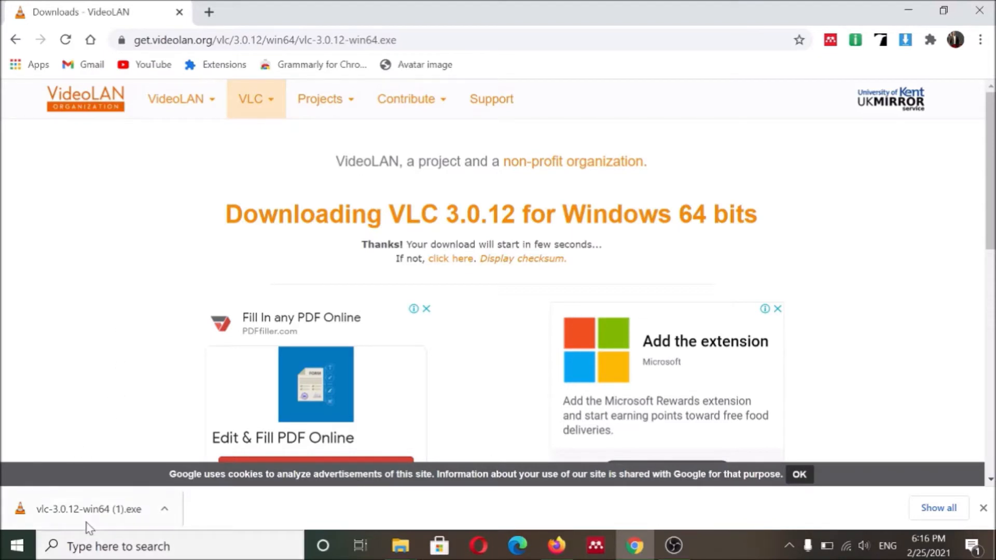
{"action": "left_click", "coordinate": [89, 508]}
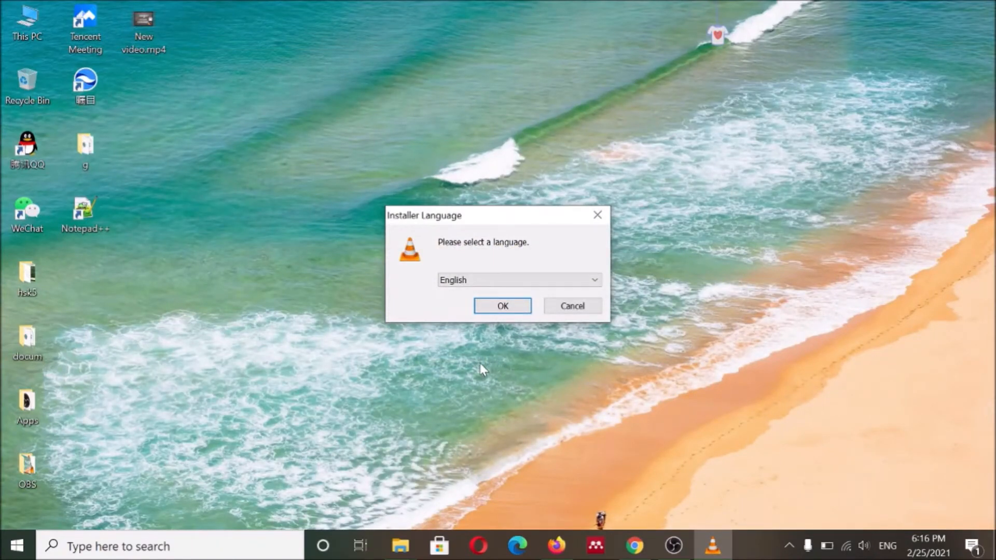
{"action": "mouse_move", "coordinate": [451, 323]}
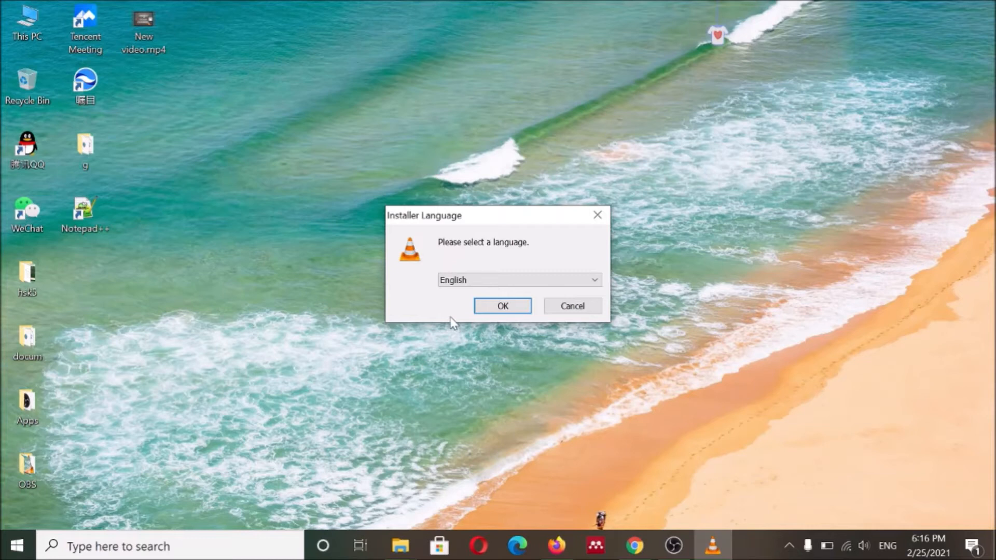
{"action": "mouse_move", "coordinate": [467, 321]}
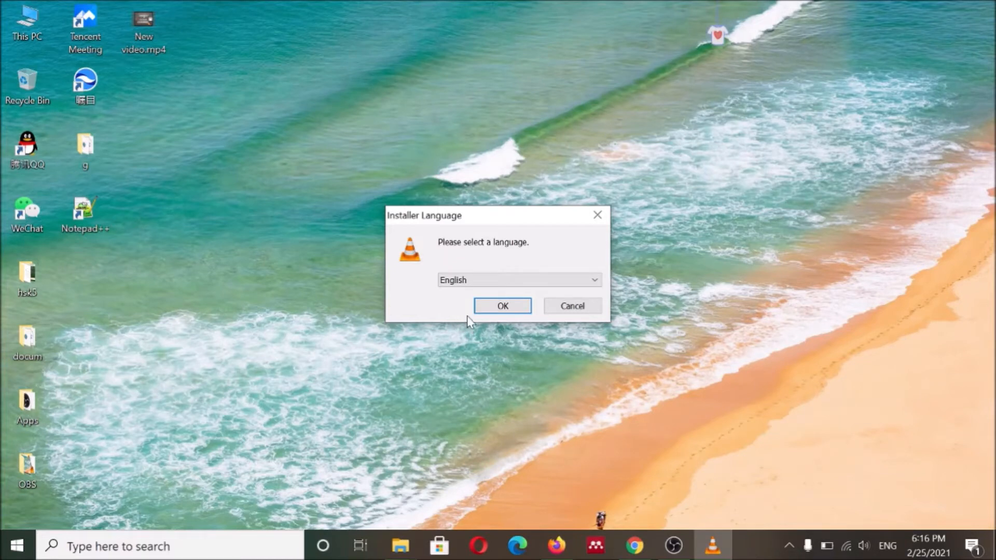
Step: Keep English as the installer language and pass the setup welcome page
{"action": "left_click", "coordinate": [502, 305]}
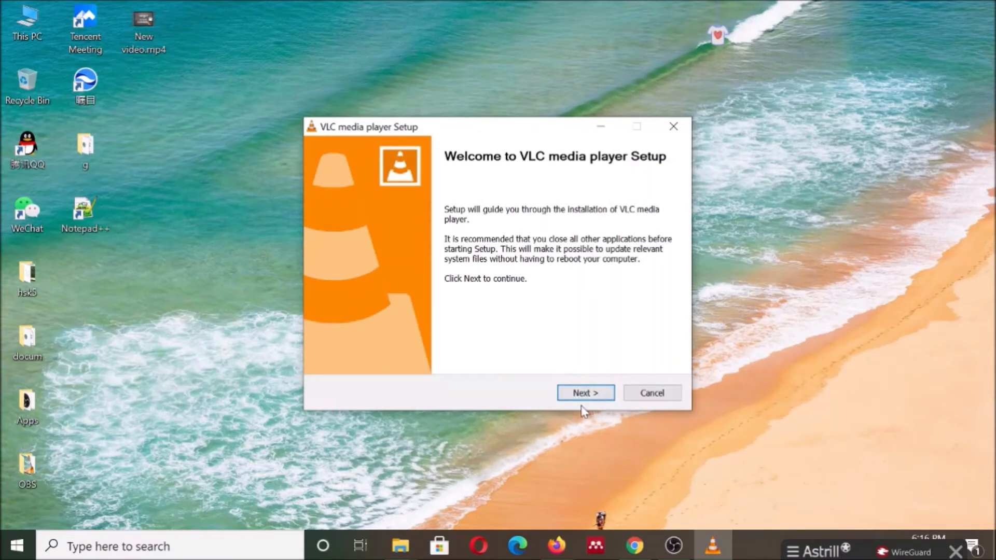
{"action": "left_click", "coordinate": [584, 393]}
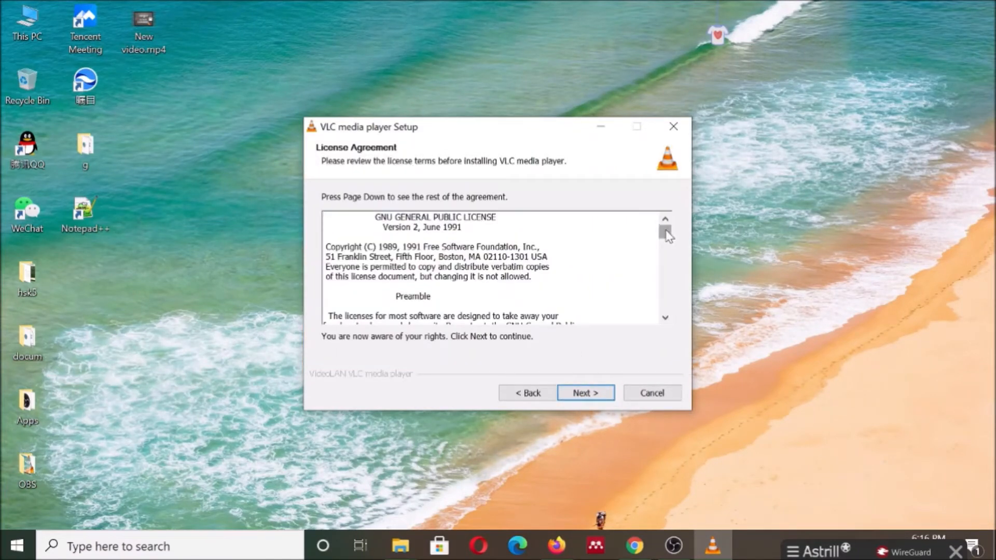
Step: Scroll through the GNU GPL license agreement text
{"action": "left_click_drag", "start_coordinate": [666, 231], "coordinate": [666, 257]}
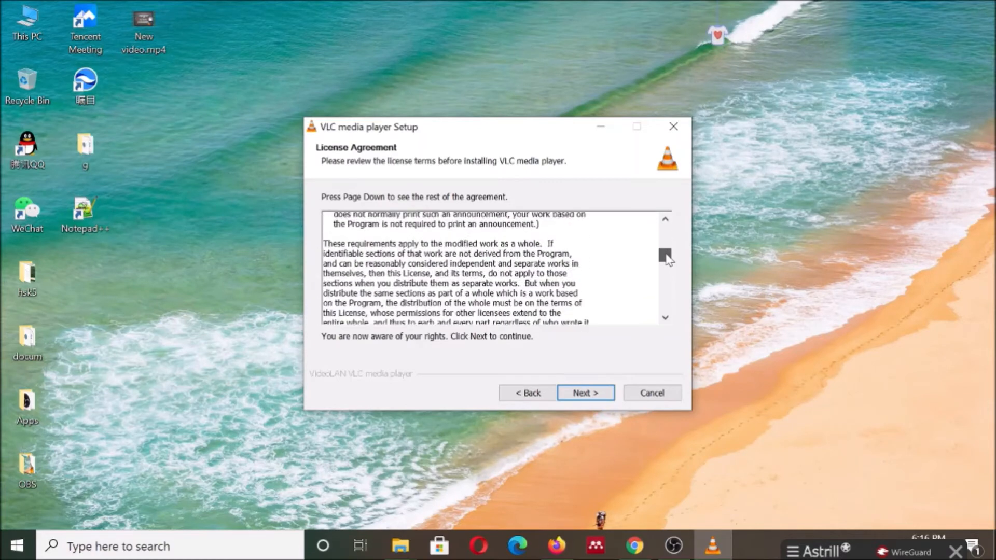
{"action": "scroll", "scroll_direction": "down", "scroll_amount": 3}
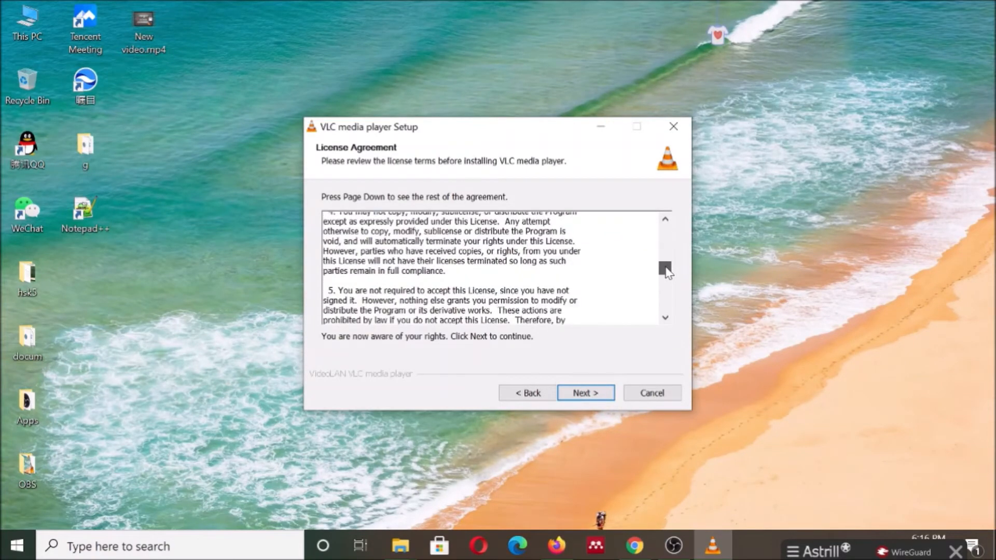
{"action": "left_click_drag", "start_coordinate": [666, 267], "coordinate": [666, 278]}
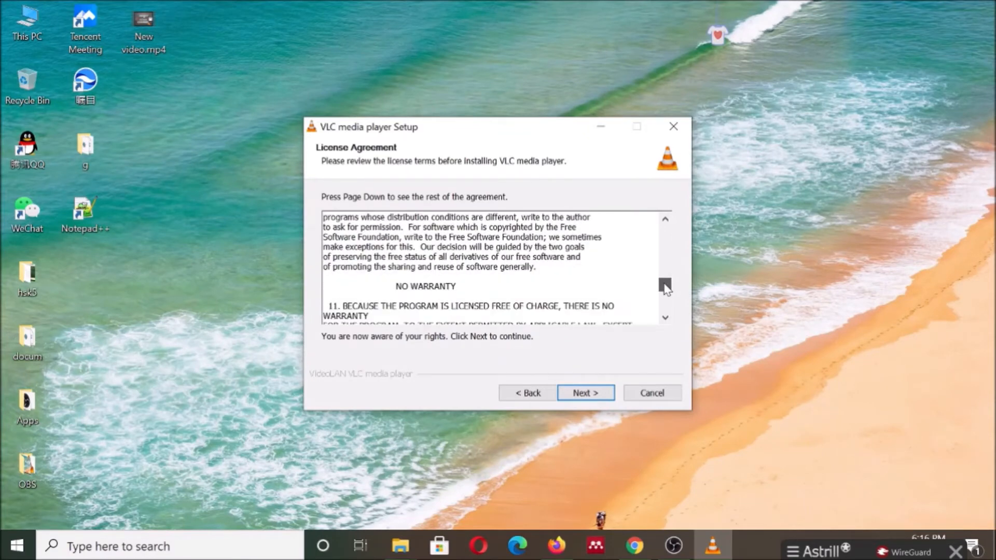
{"action": "scroll", "scroll_direction": "down", "scroll_amount": 3}
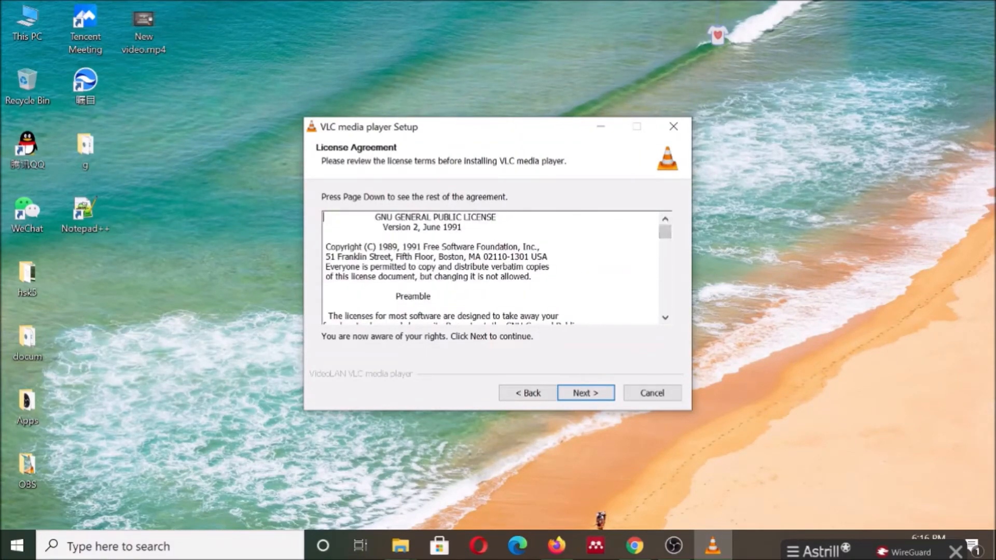
Step: Accept the license and the default Custom components, reaching install location C:\Program Files\VideoLAN\VLC
{"action": "left_click", "coordinate": [584, 392]}
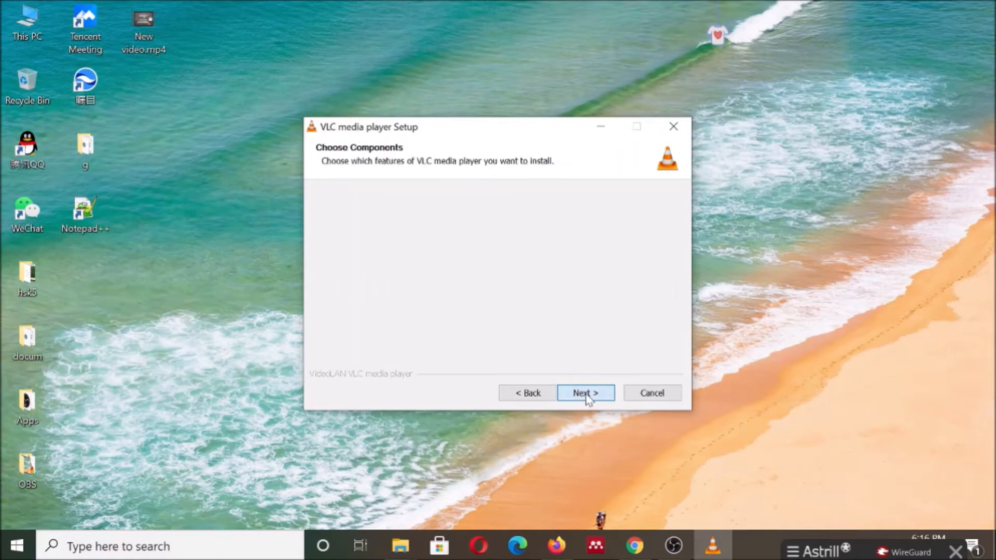
{"action": "left_click", "coordinate": [584, 392]}
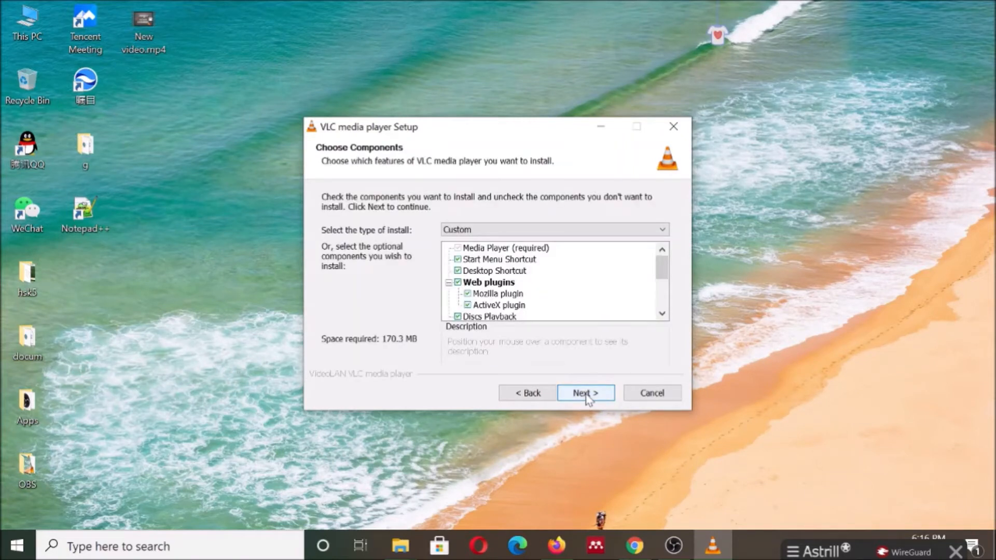
{"action": "mouse_move", "coordinate": [574, 309]}
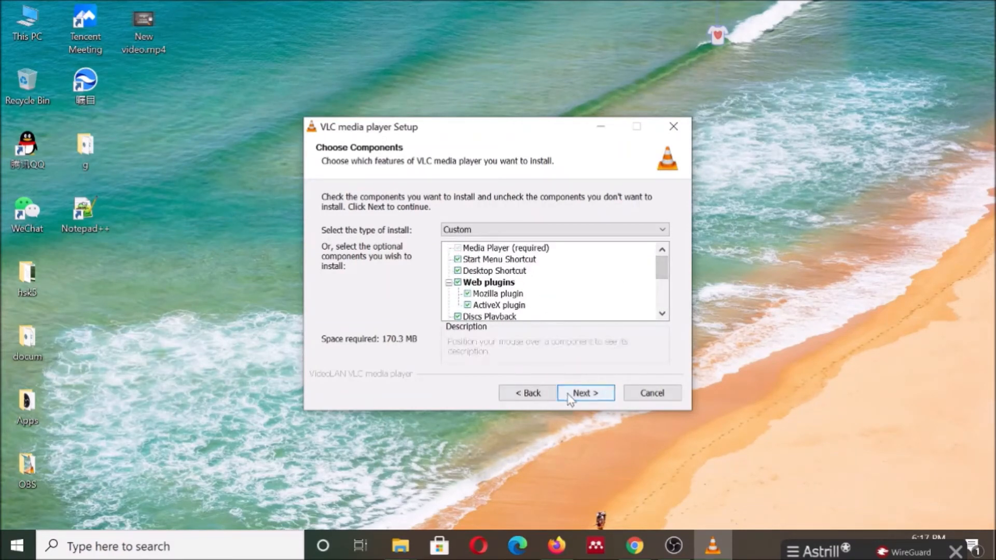
{"action": "left_click", "coordinate": [584, 392]}
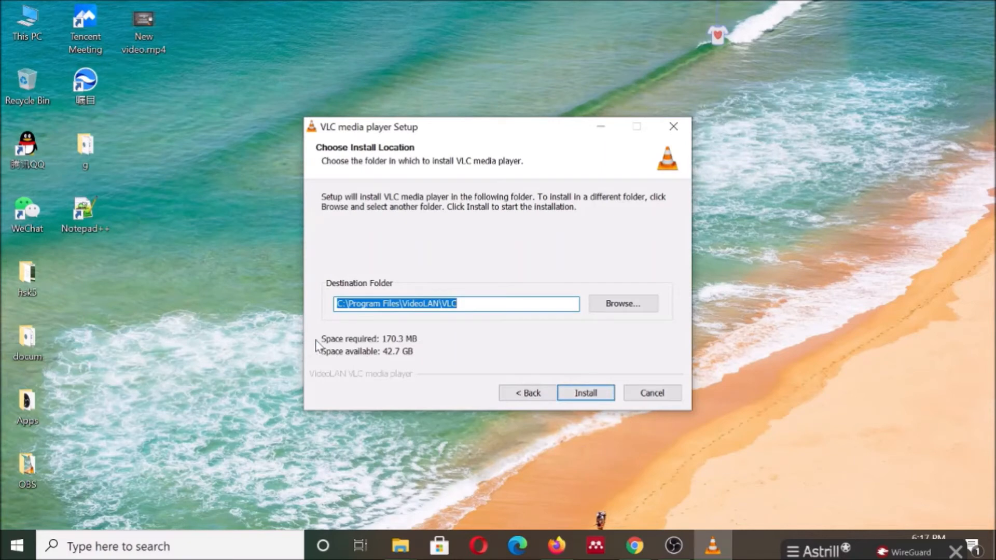
{"action": "mouse_move", "coordinate": [416, 336]}
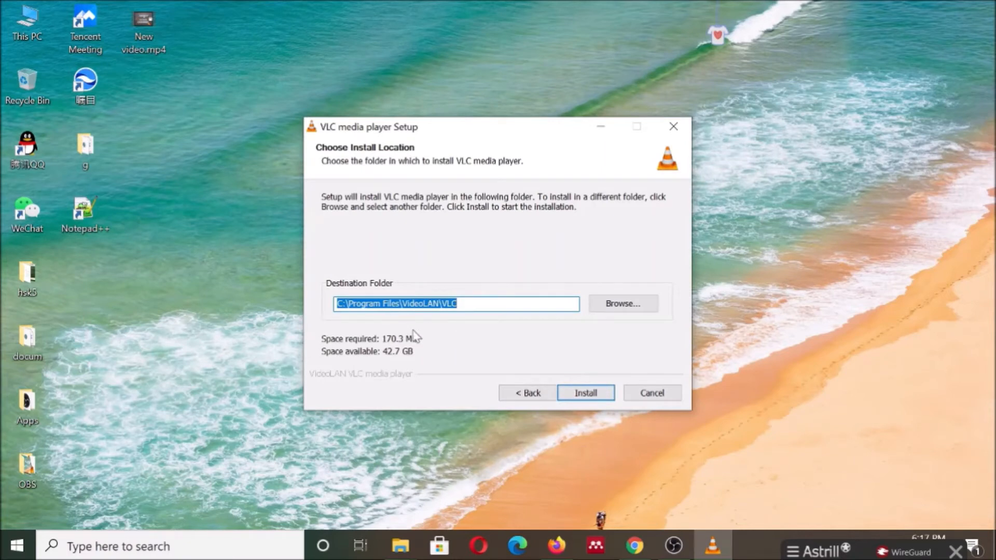
{"action": "mouse_move", "coordinate": [374, 316]}
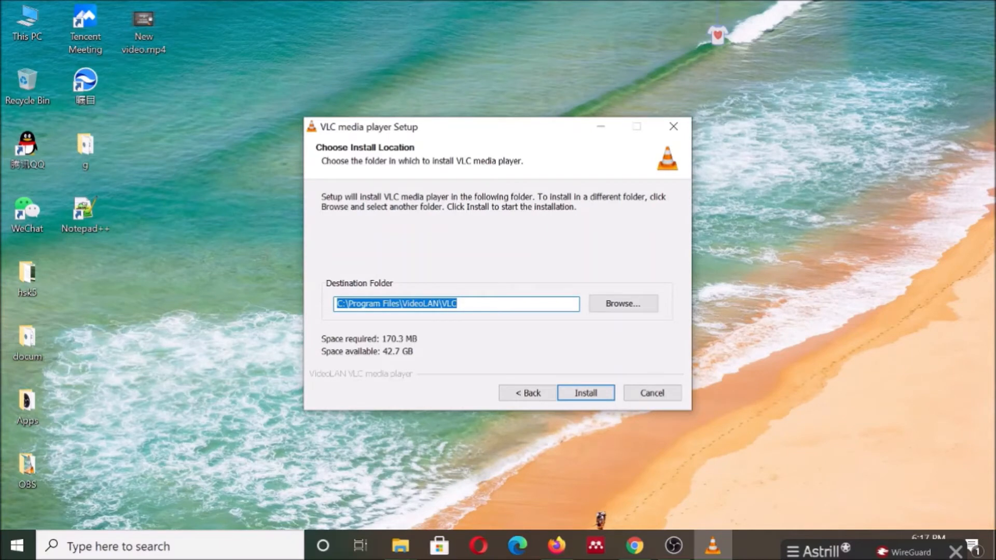
{"action": "mouse_move", "coordinate": [505, 317]}
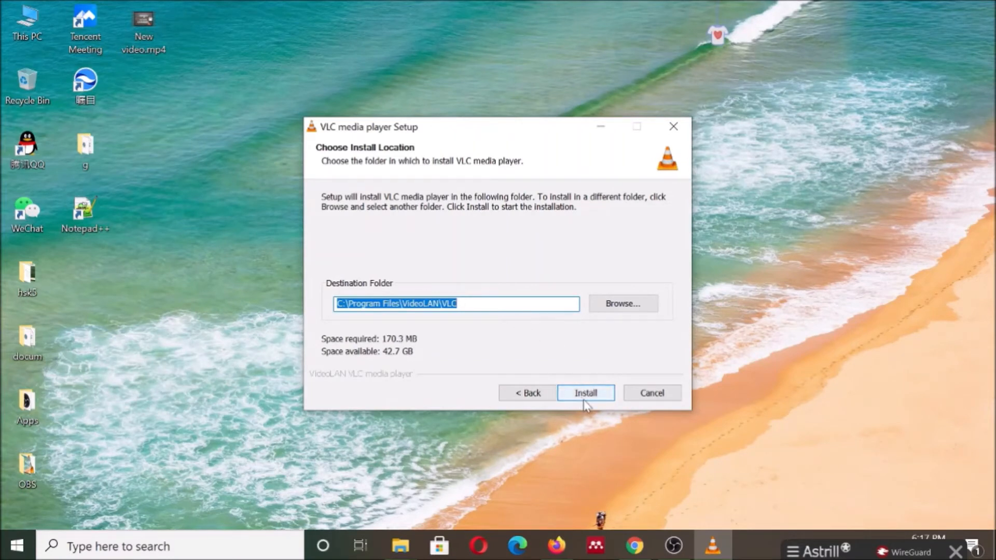
Step: Start installing VLC into the default Program Files\VideoLAN\VLC folder
{"action": "left_click", "coordinate": [584, 392]}
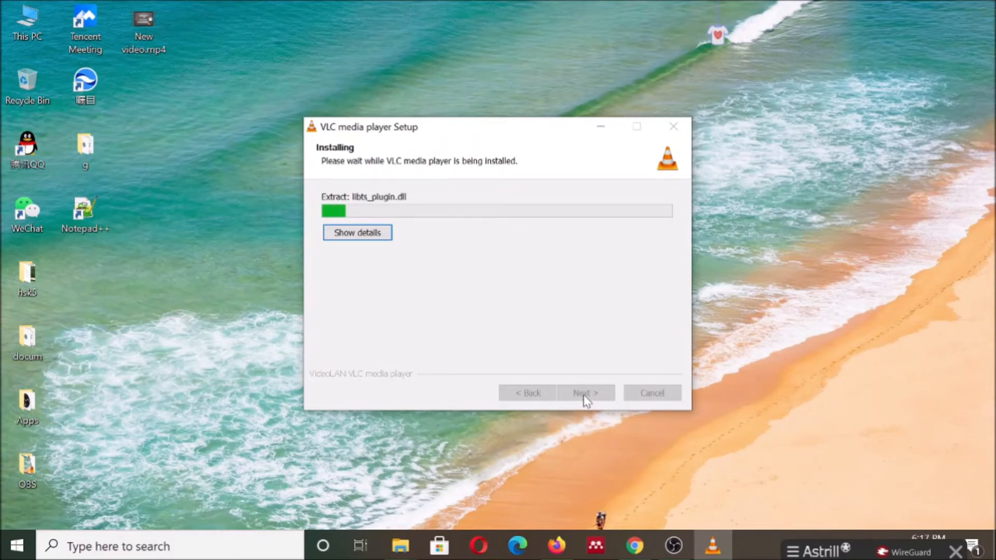
{"action": "mouse_move", "coordinate": [531, 294]}
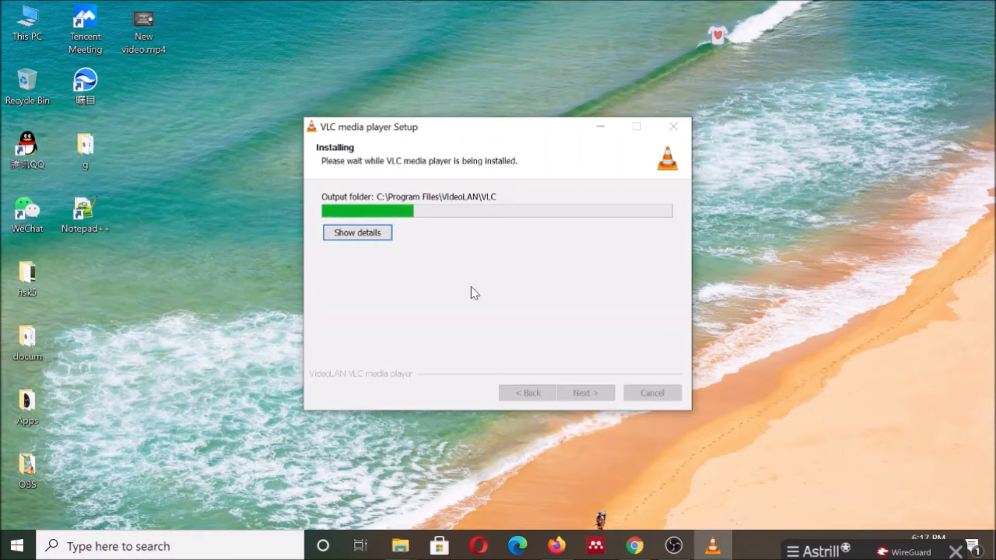
{"action": "mouse_move", "coordinate": [449, 294]}
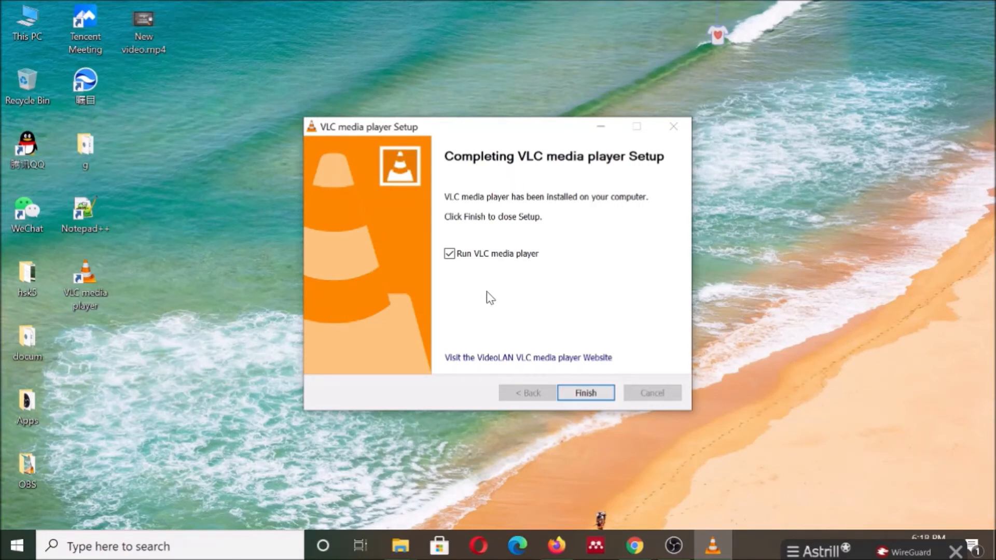
{"action": "mouse_move", "coordinate": [486, 303]}
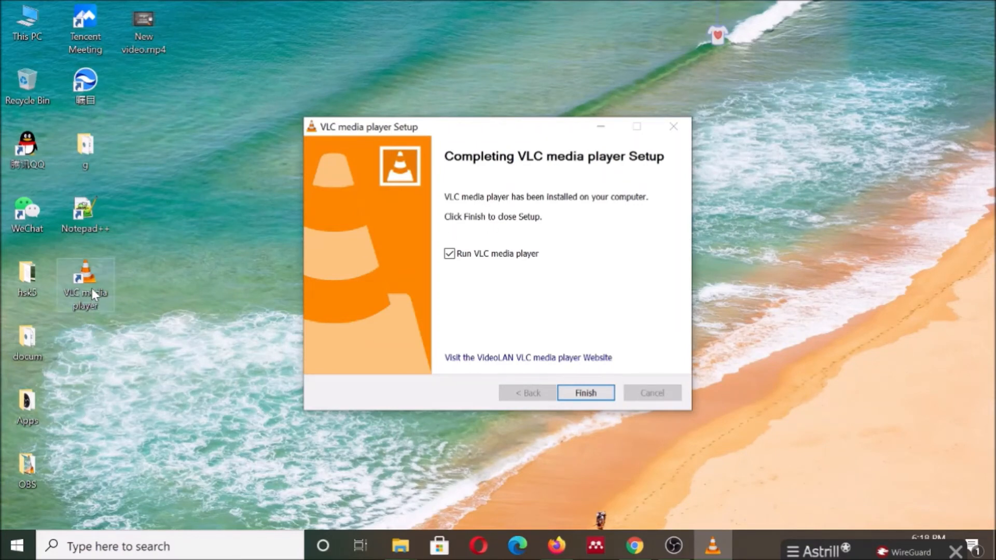
{"action": "mouse_move", "coordinate": [414, 396]}
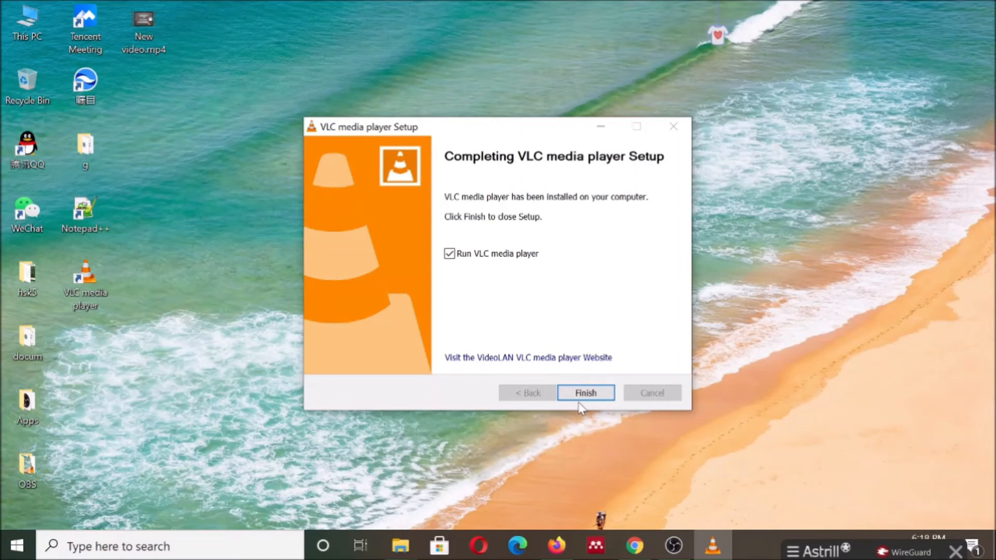
Step: Finish setup with Run VLC checked so the player launches
{"action": "left_click", "coordinate": [584, 392]}
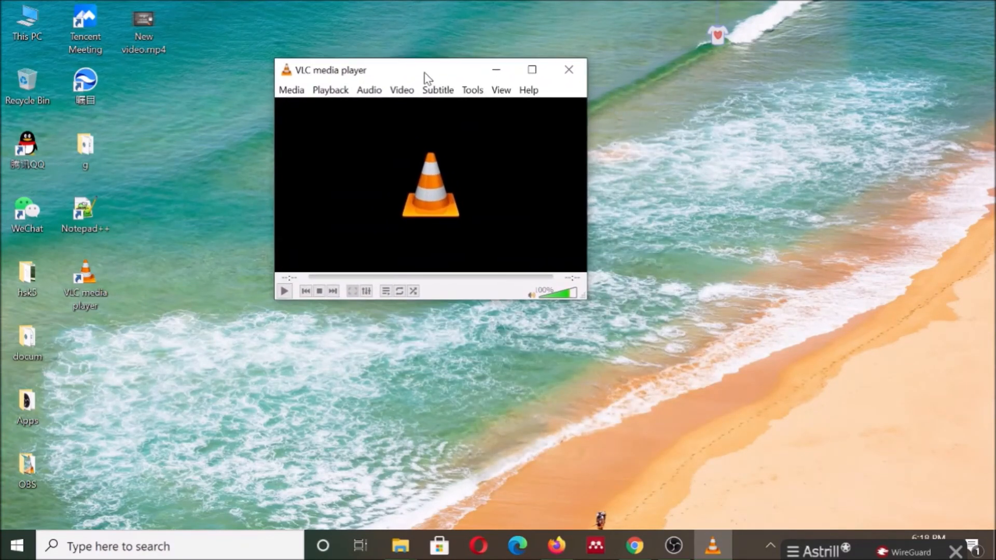
{"action": "mouse_move", "coordinate": [382, 116]}
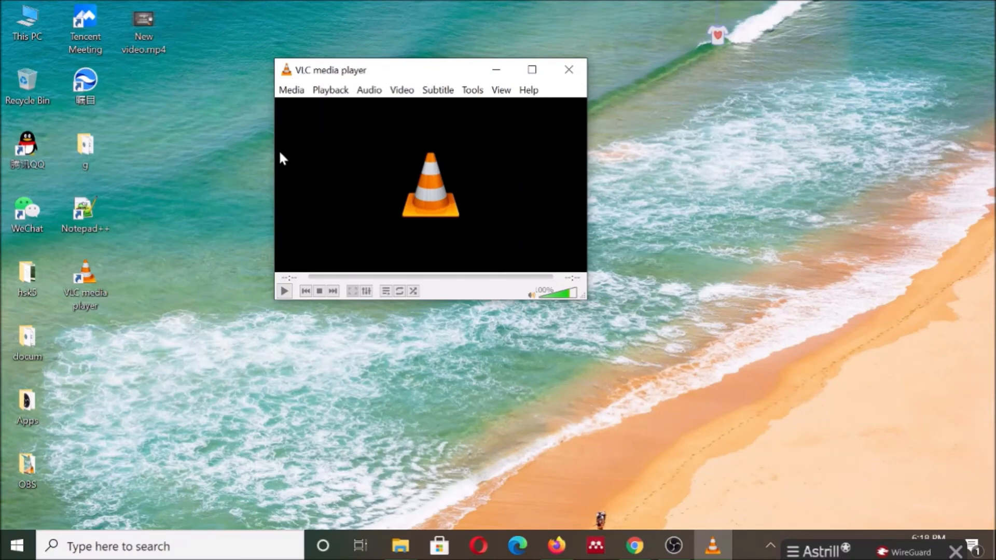
{"action": "mouse_move", "coordinate": [290, 75]}
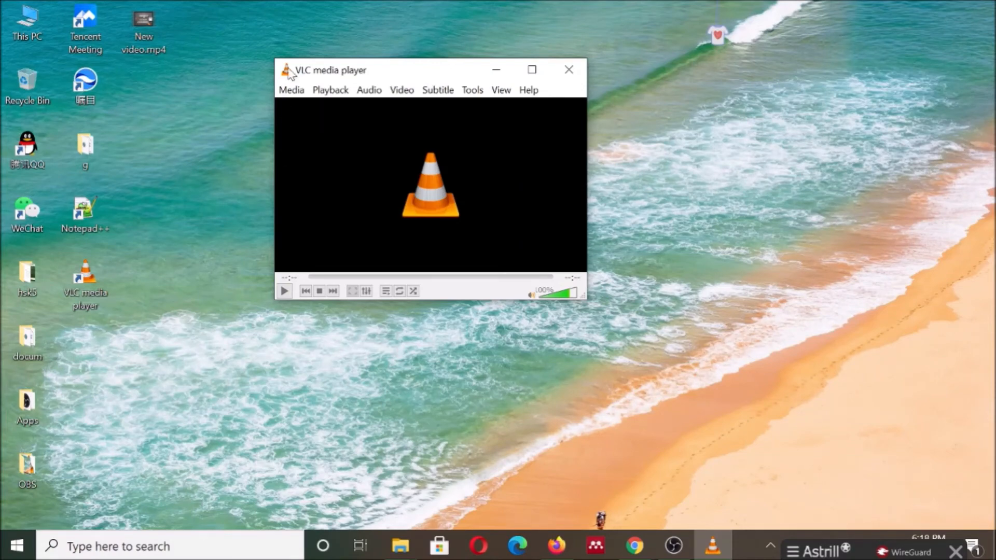
Step: Open New video.mp4 from the Desktop via Media > Open File
{"action": "left_click", "coordinate": [291, 89]}
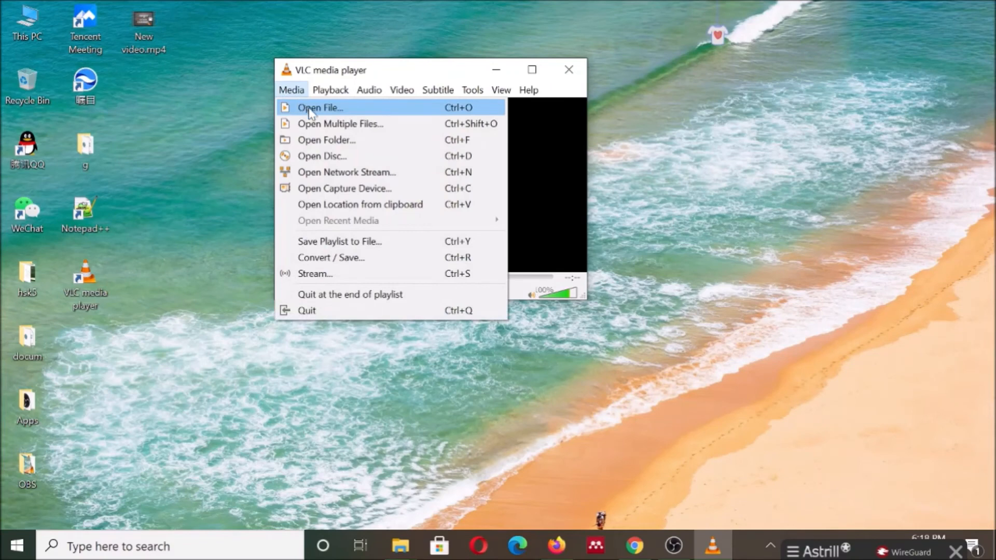
{"action": "left_click", "coordinate": [319, 107]}
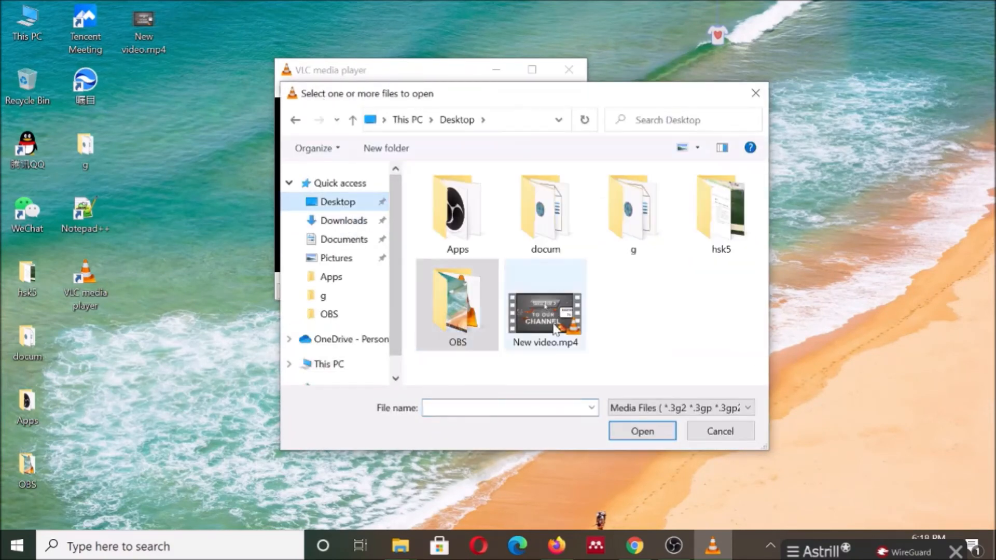
{"action": "left_click", "coordinate": [545, 318]}
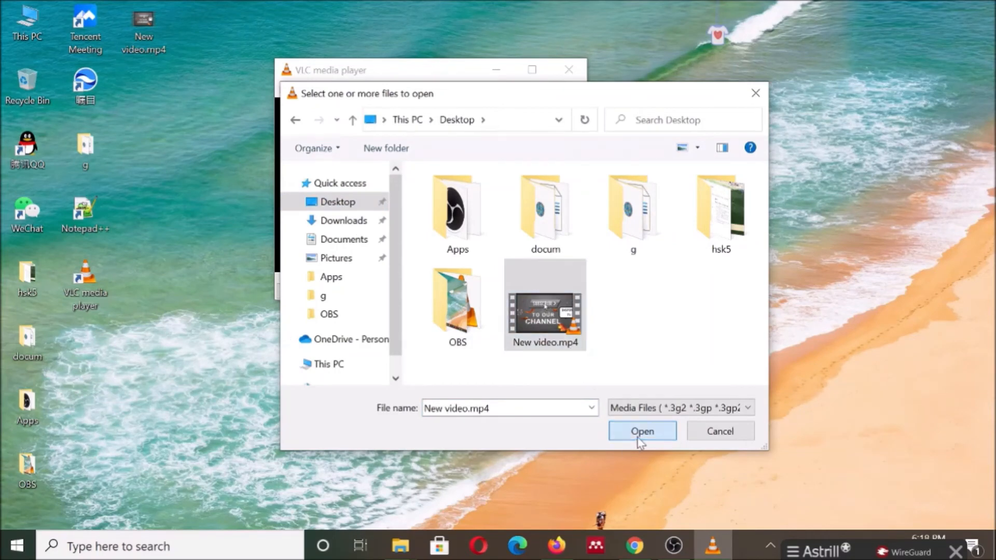
{"action": "left_click", "coordinate": [642, 430]}
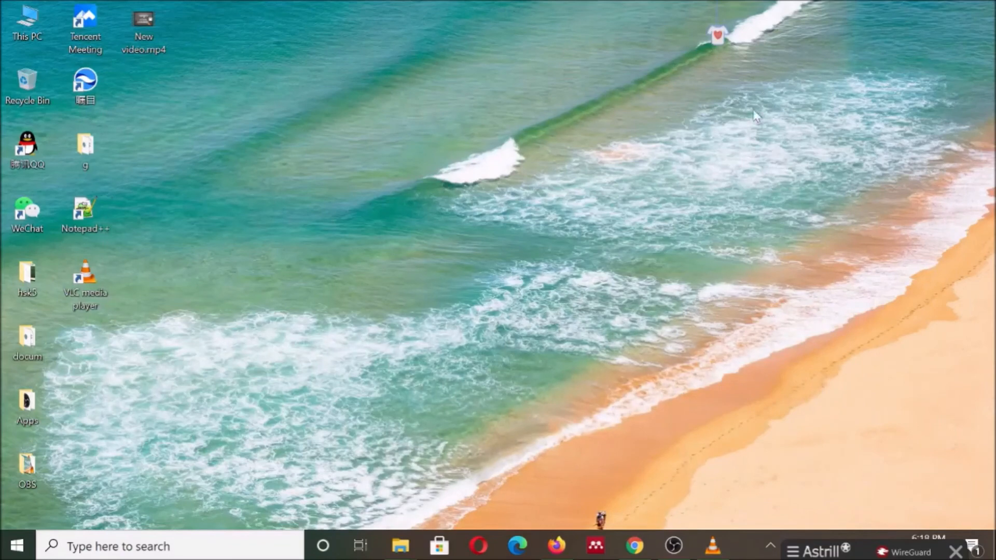
{"action": "double_click", "coordinate": [143, 21]}
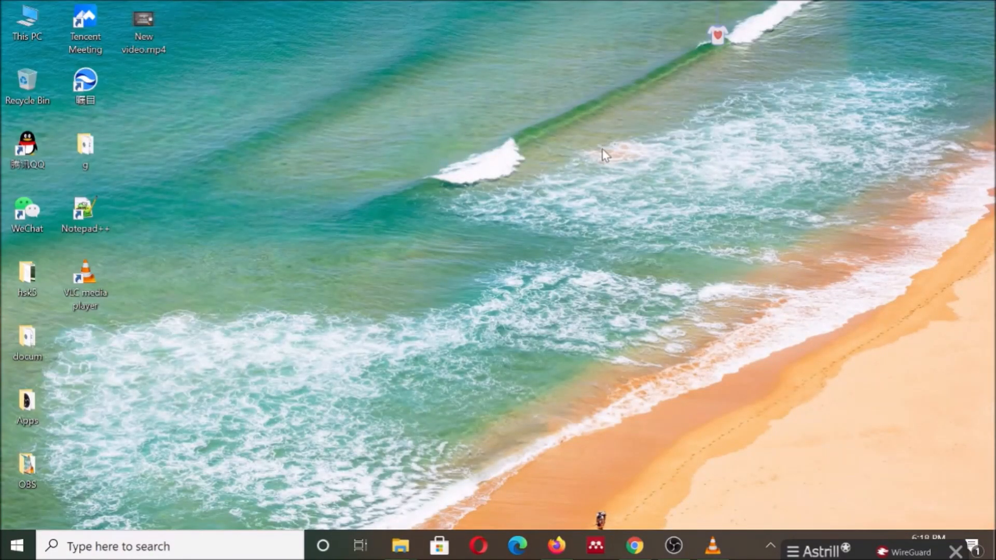
{"action": "mouse_move", "coordinate": [567, 183]}
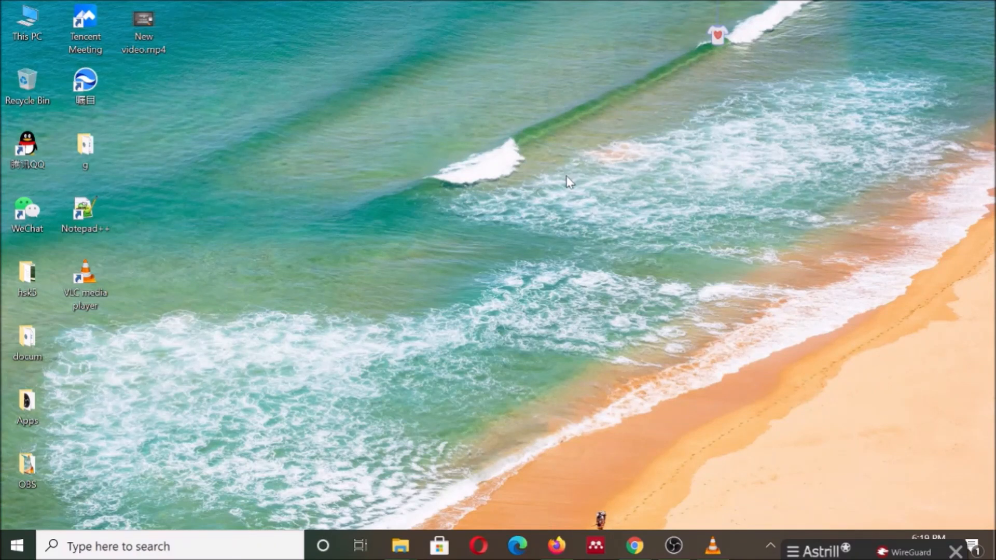